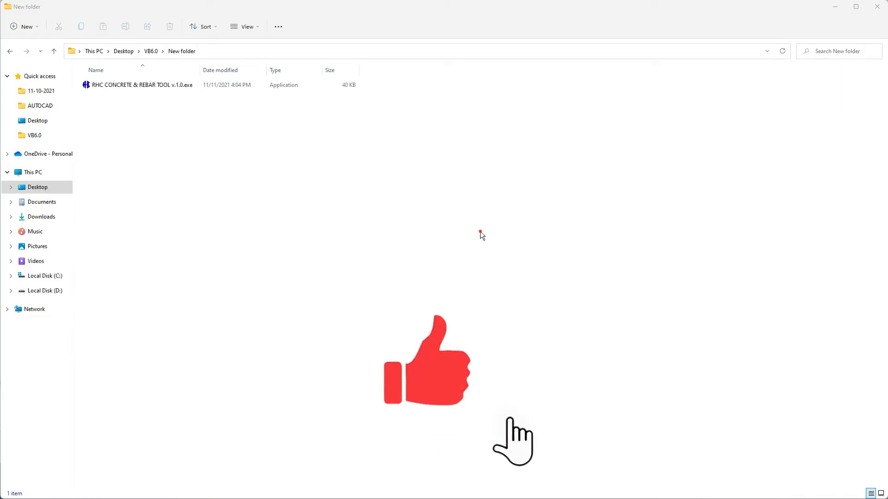
# Select RHC CONCRETE & REBAR TOOL v.1.0.exe in the New folder.
pyautogui.click(141, 85)
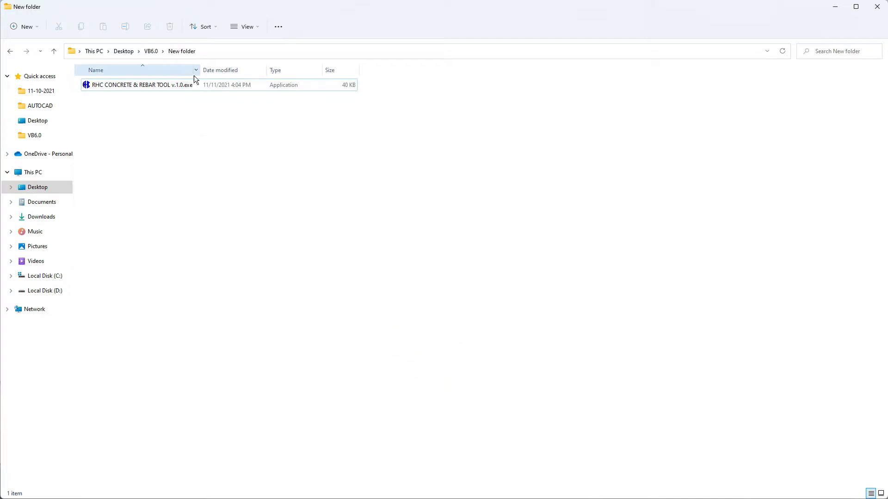
pyautogui.click(141, 85)
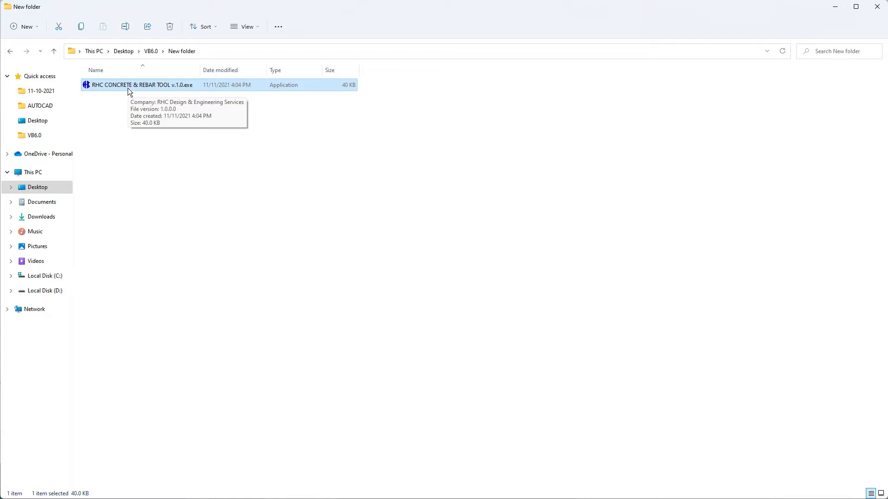
pyautogui.moveTo(134, 91)
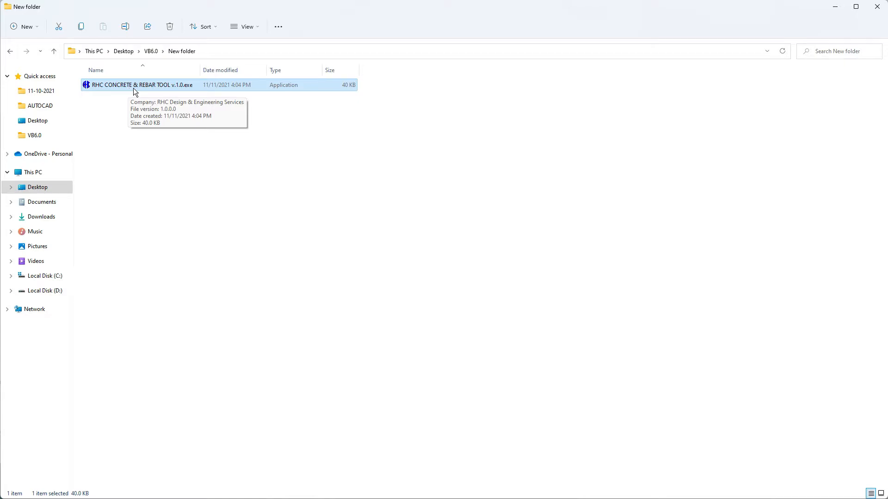
# Open the RHC CONCRETE & REBAR TOOL v.1.0.exe from its right-click menu.
pyautogui.rightClick(161, 85)
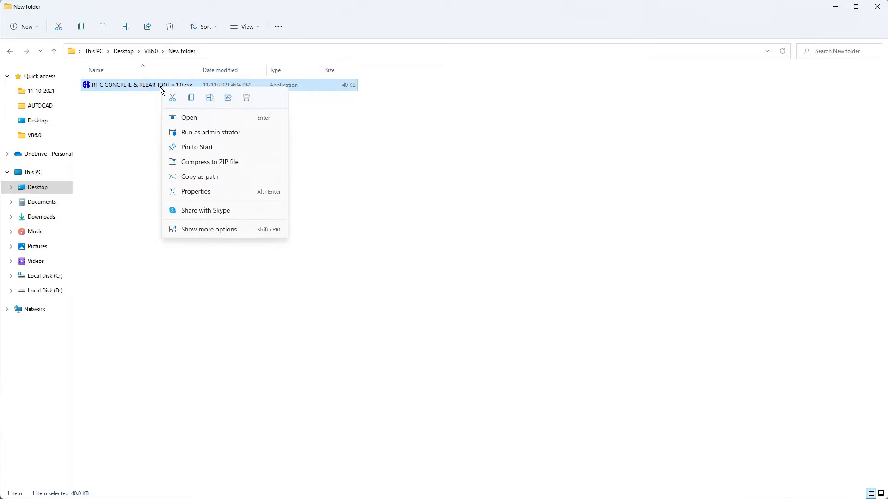
pyautogui.click(188, 117)
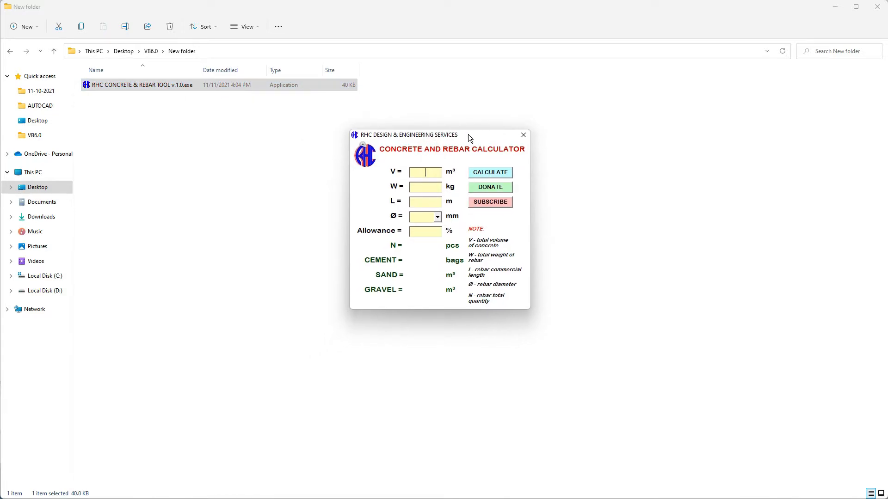
pyautogui.moveTo(386, 181)
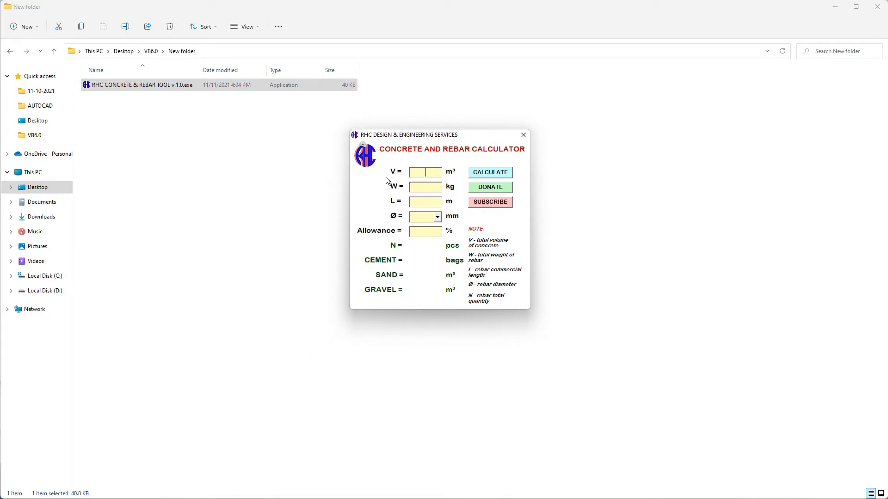
pyautogui.moveTo(495, 247)
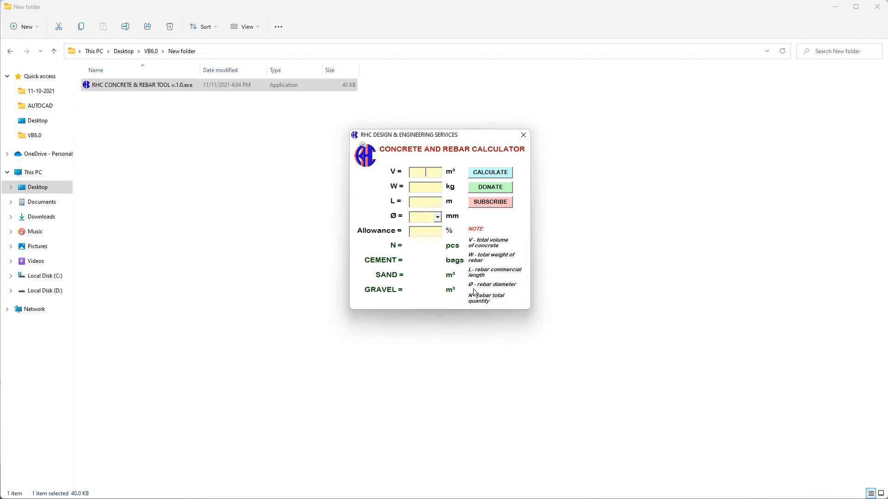
pyautogui.moveTo(510, 290)
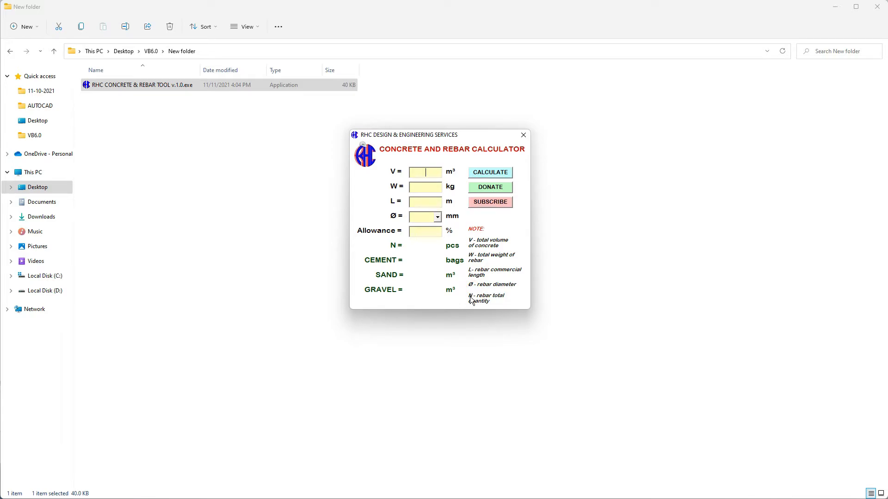
pyautogui.moveTo(501, 283)
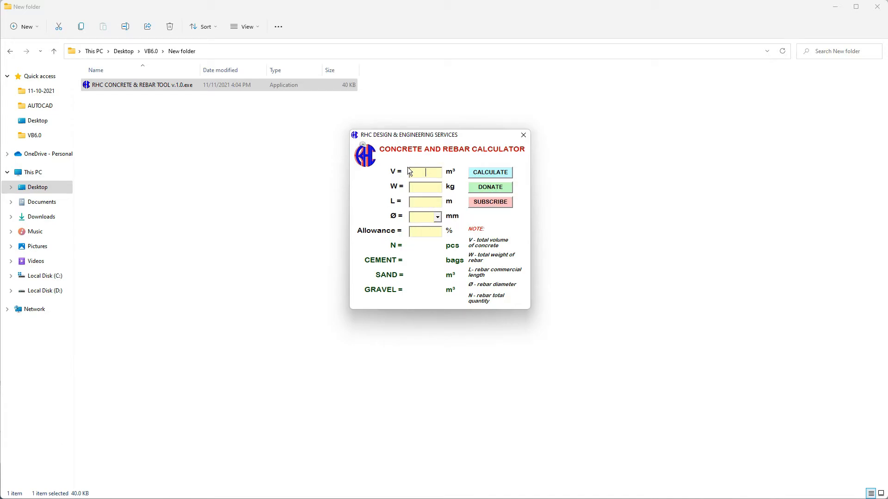
# Enter volume 50, weight 1250 kg, length 6 m, diameter 12 mm and allowance 0%.
pyautogui.write('50')
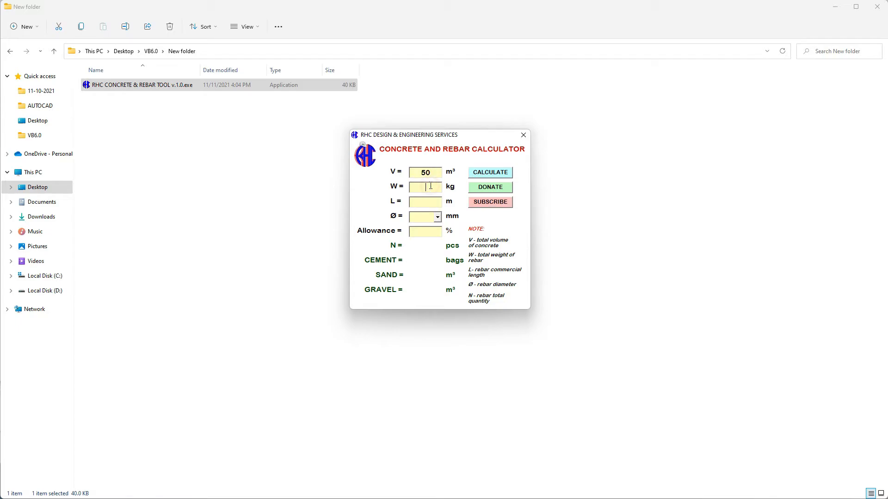
pyautogui.write('1250')
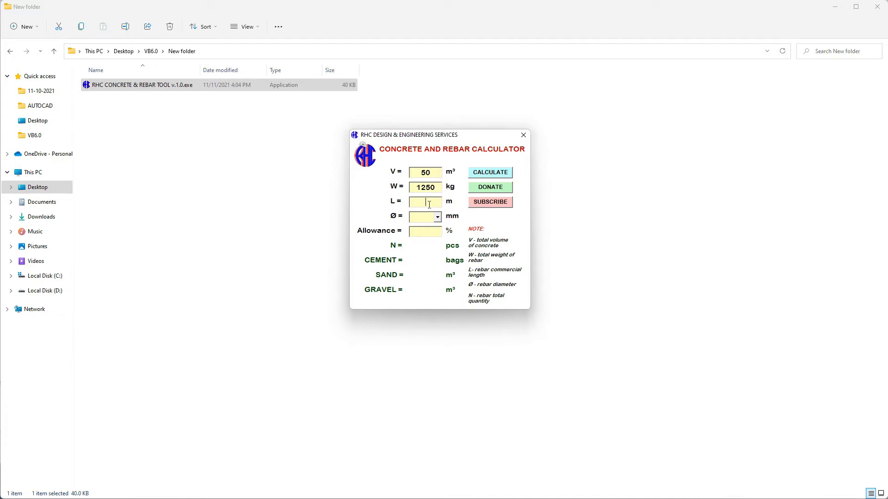
pyautogui.write('6')
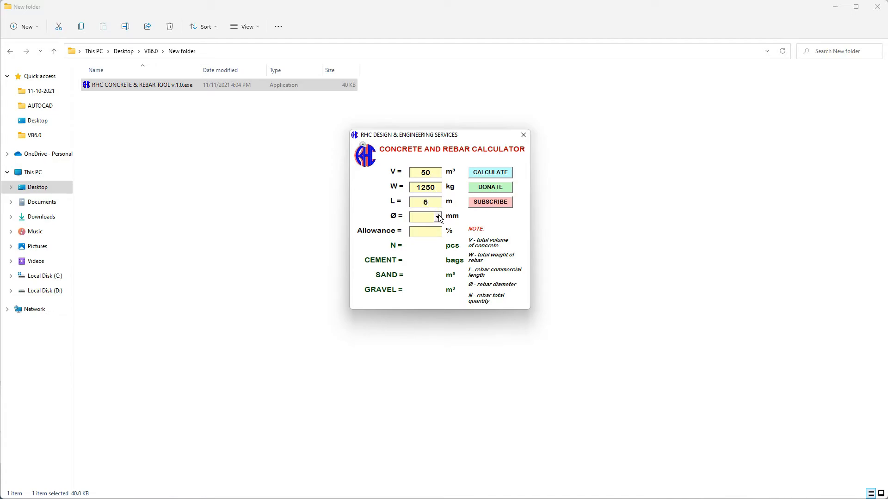
pyautogui.click(436, 216)
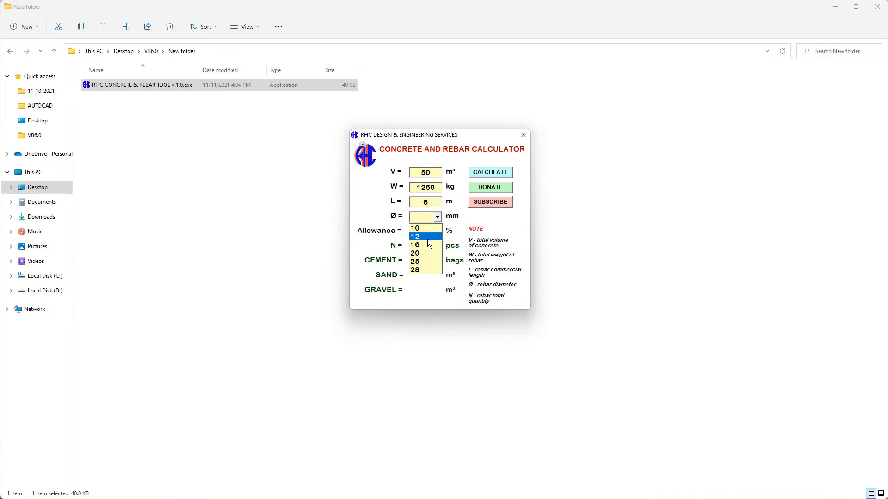
pyautogui.click(415, 236)
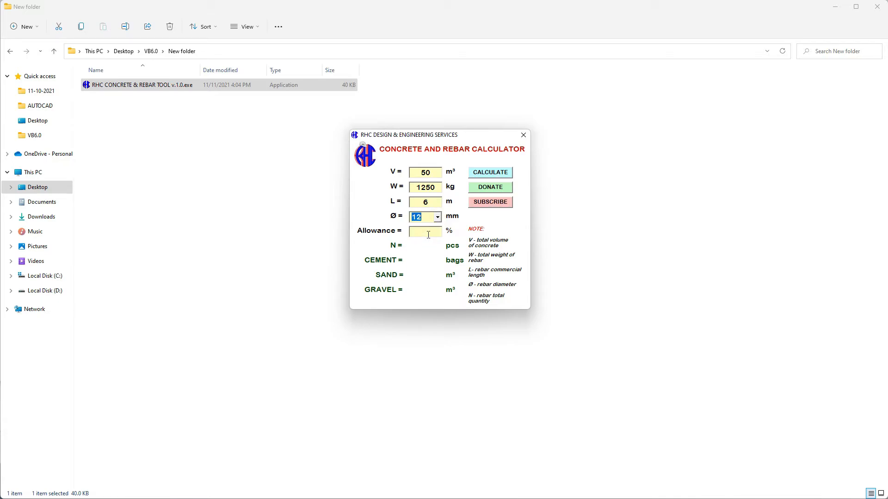
pyautogui.write('0')
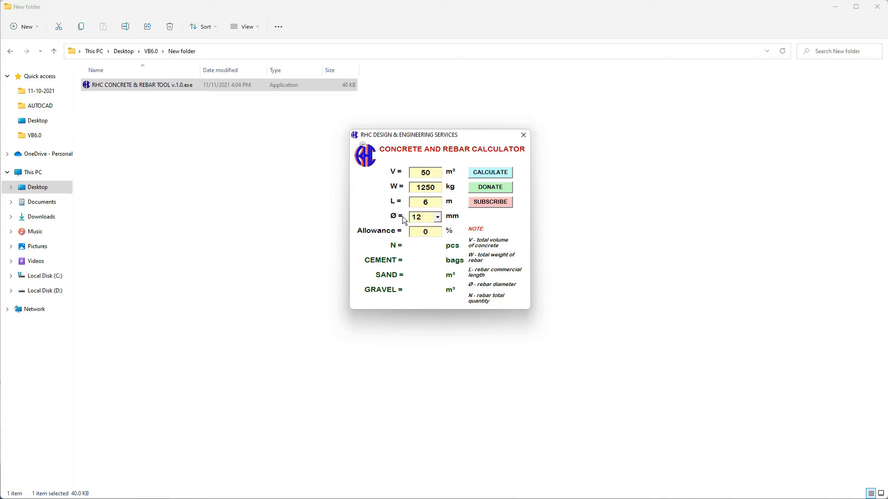
pyautogui.click(424, 202)
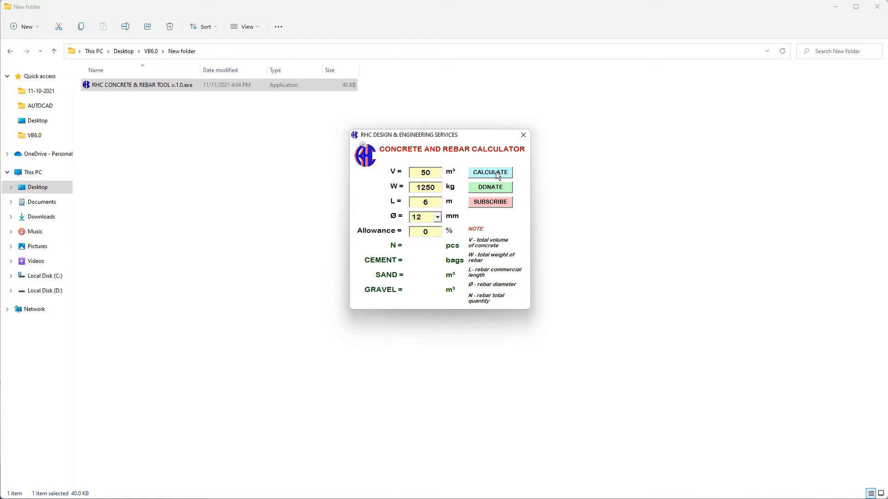
# Calculate, then point out the 25 m³ sand and 50 m³ gravel results.
pyautogui.click(489, 172)
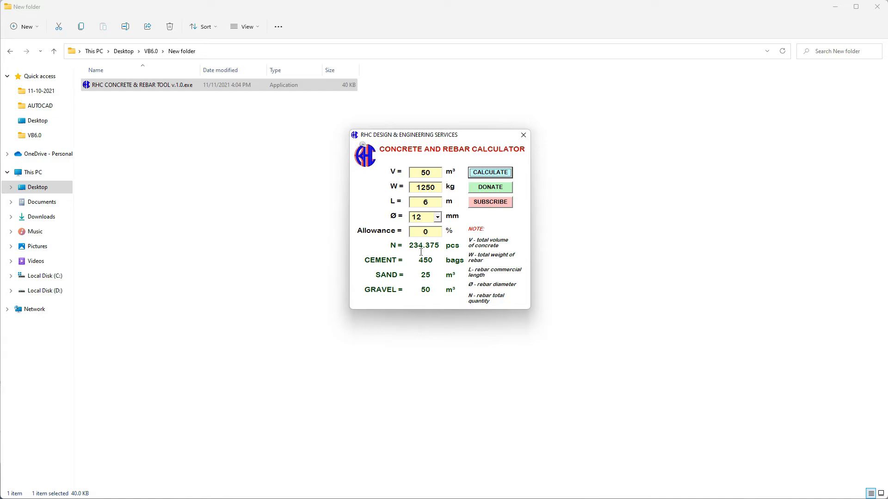
pyautogui.moveTo(393, 248)
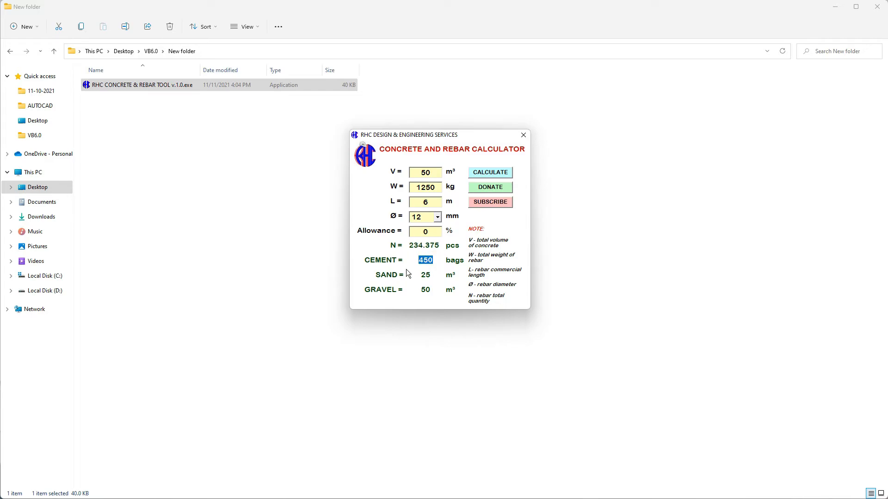
pyautogui.click(426, 274)
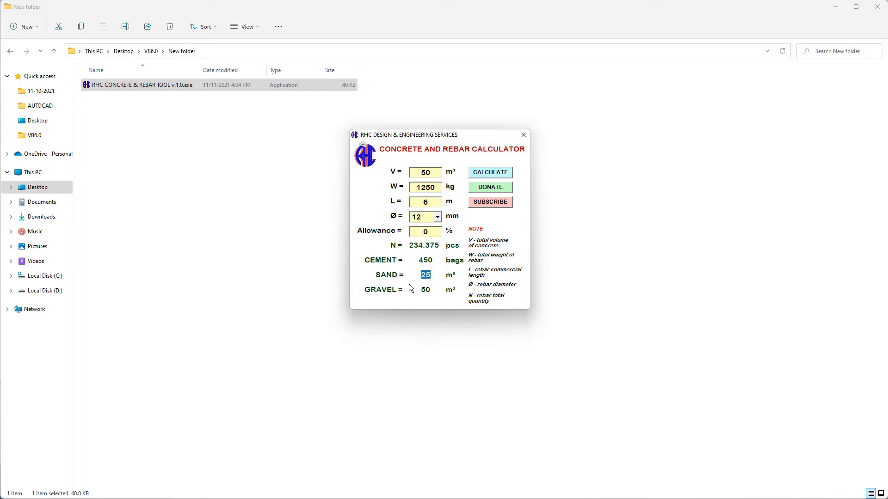
pyautogui.click(425, 290)
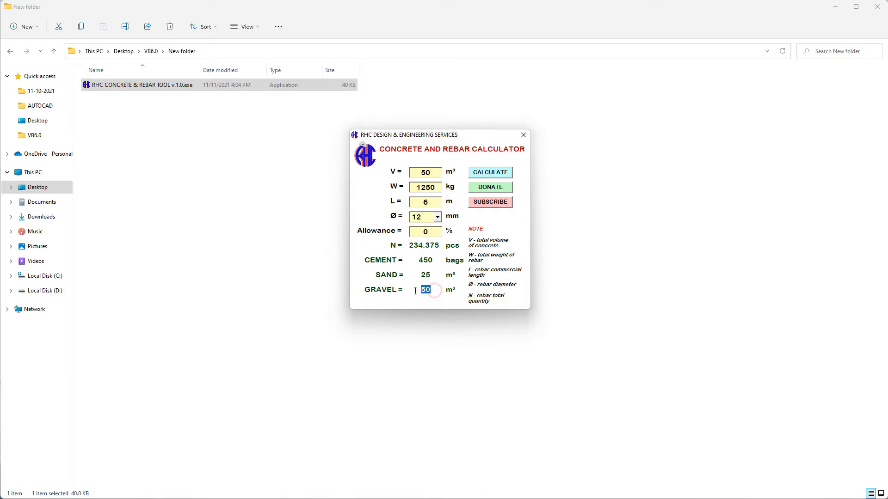
pyautogui.moveTo(446, 264)
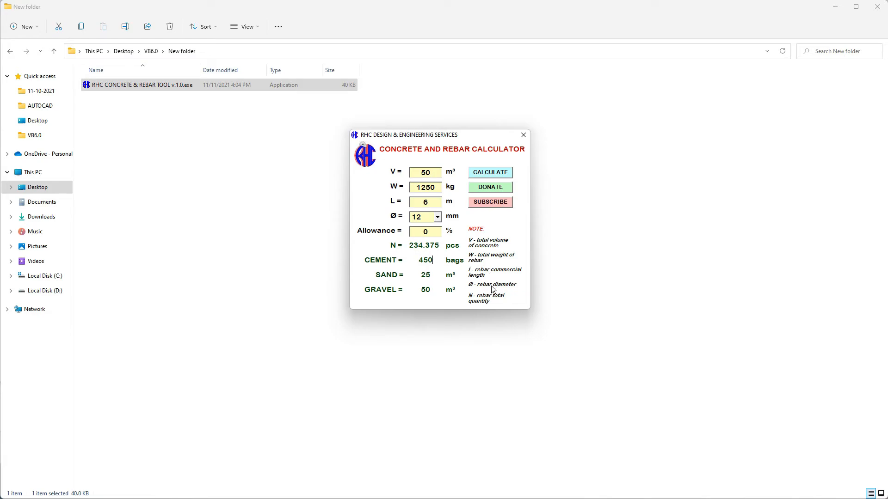
# Switch the bar diameter to 16 mm and recalculate, giving 131.8359 pieces.
pyautogui.click(437, 217)
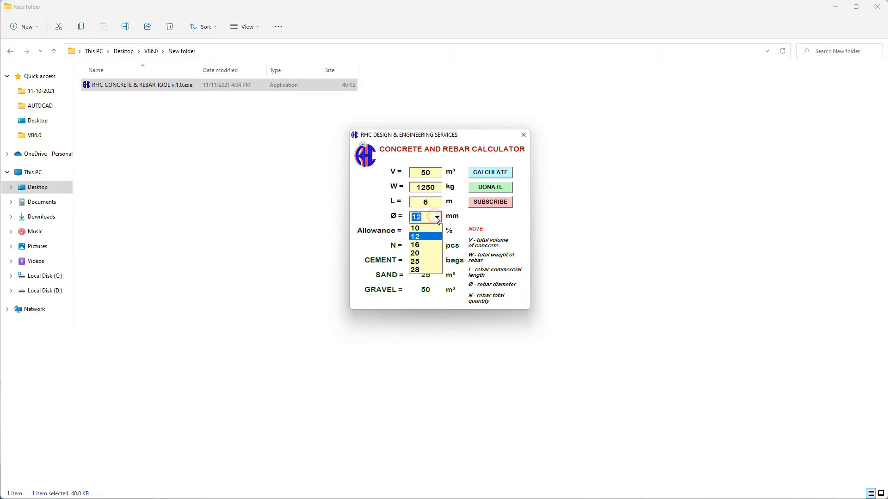
pyautogui.click(415, 245)
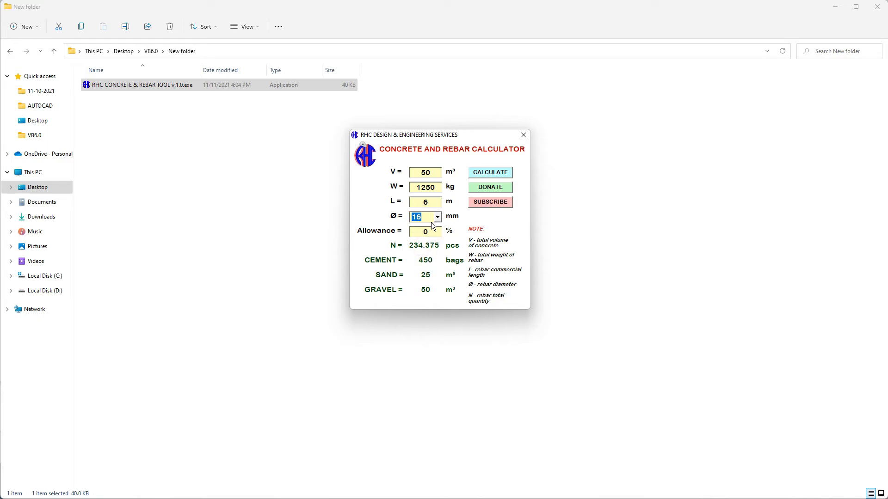
pyautogui.click(490, 172)
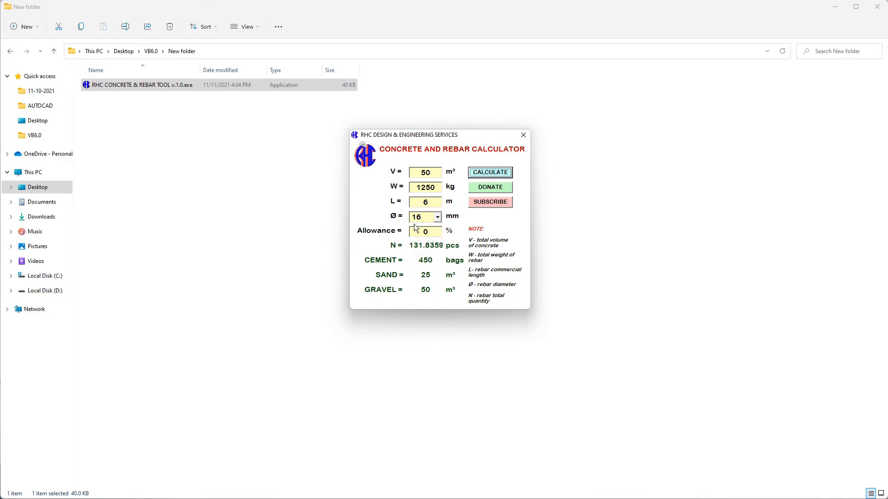
pyautogui.moveTo(506, 188)
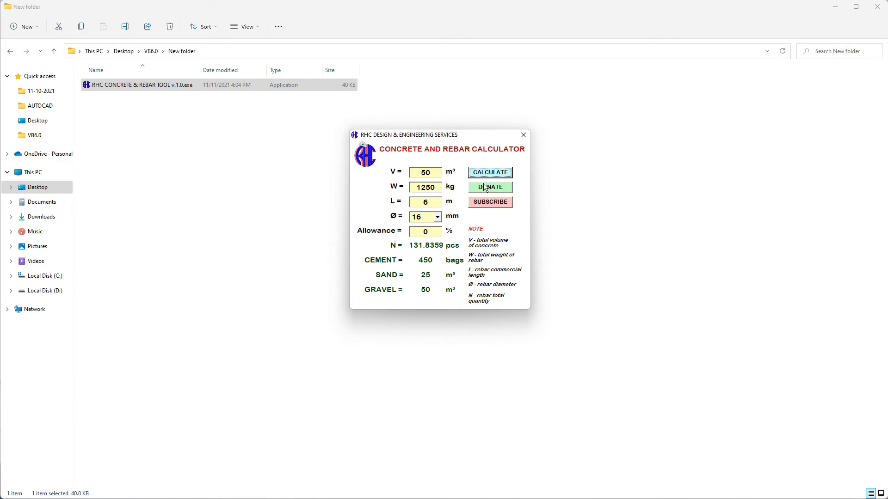
pyautogui.click(490, 187)
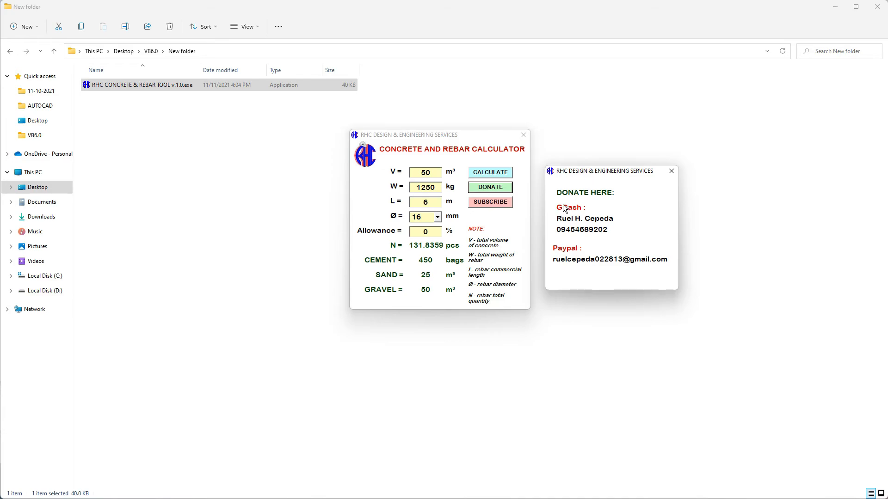
pyautogui.moveTo(660, 214)
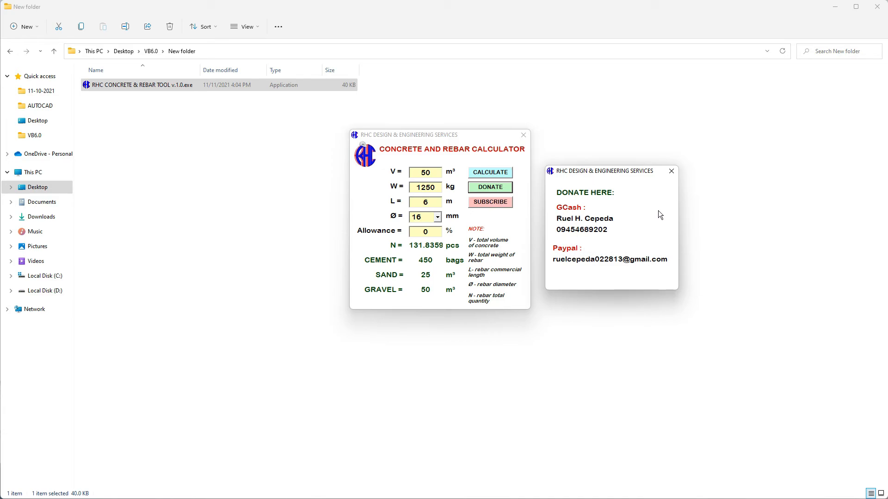
pyautogui.click(671, 171)
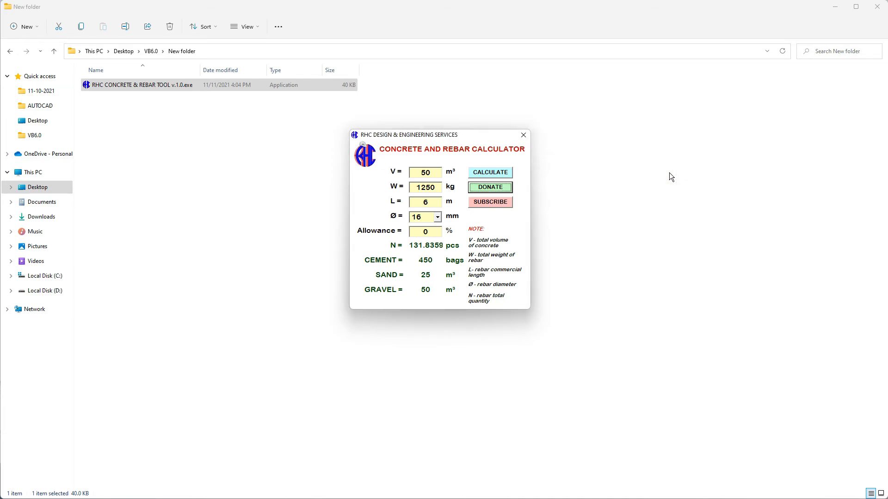
# Use the calculator's SUBSCRIBE link to open Pobreng Engineer's YouTube channel.
pyautogui.click(490, 202)
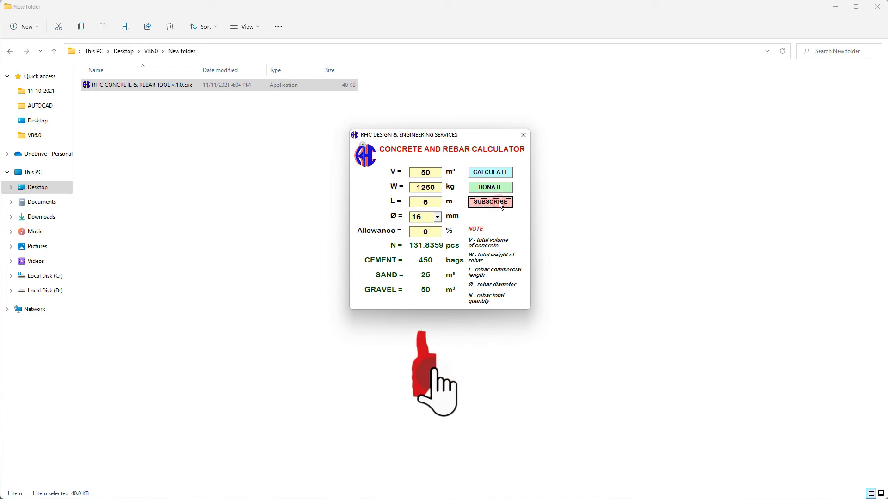
pyautogui.click(489, 202)
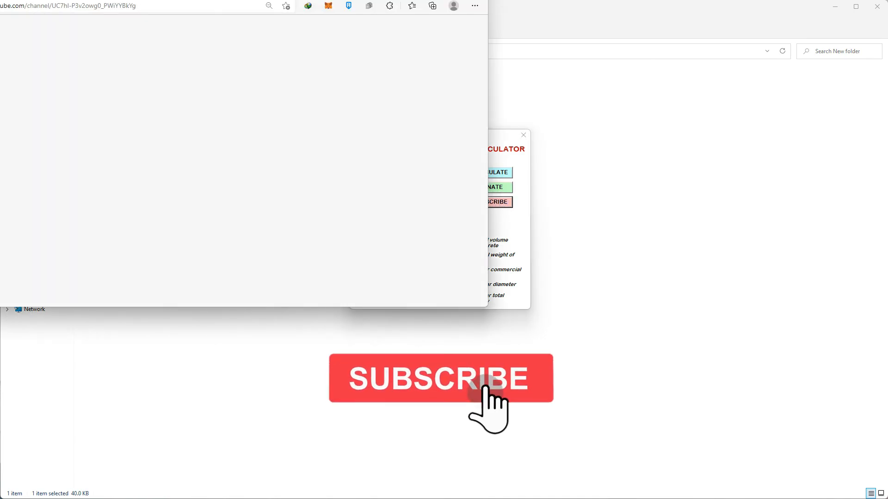
pyautogui.click(440, 378)
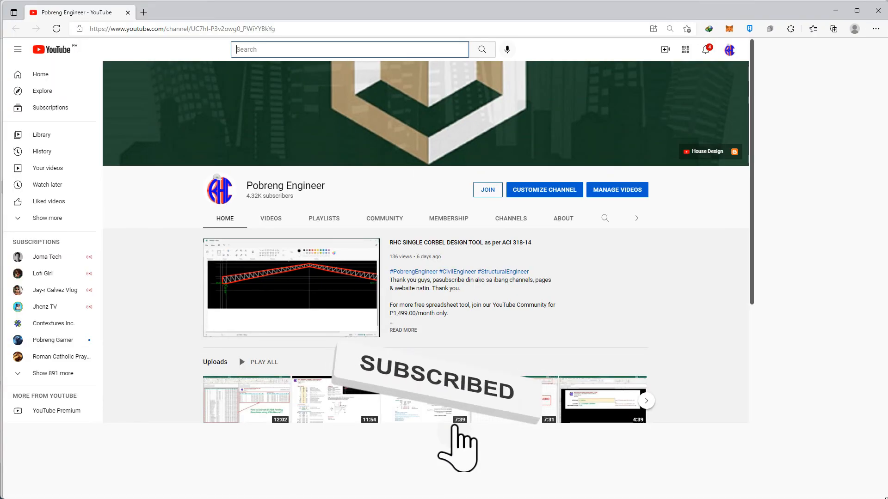